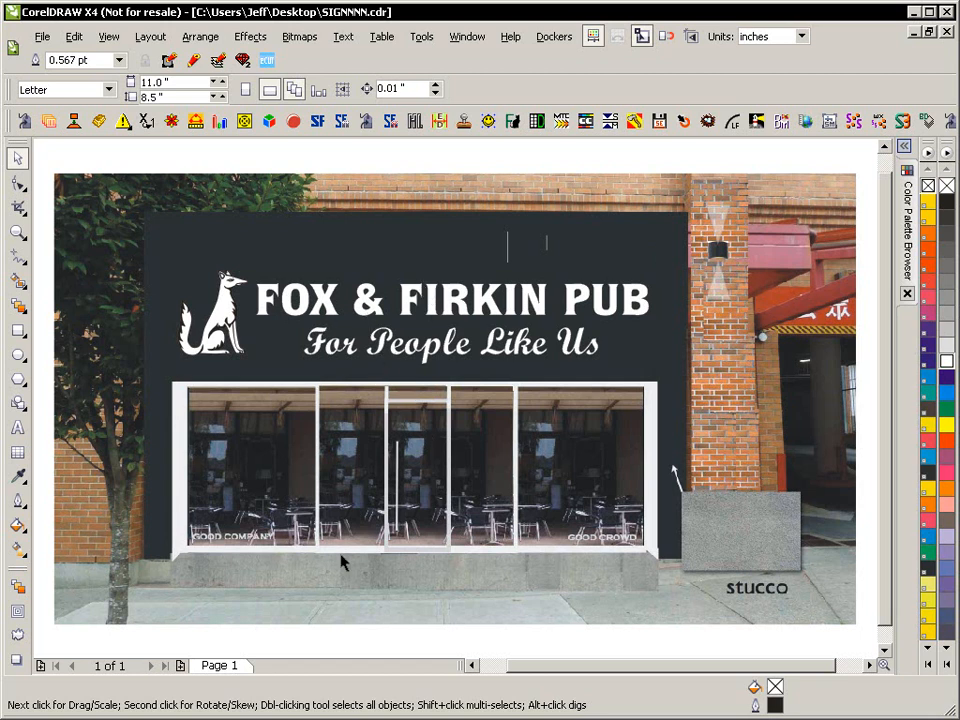
mouse_move(528, 363)
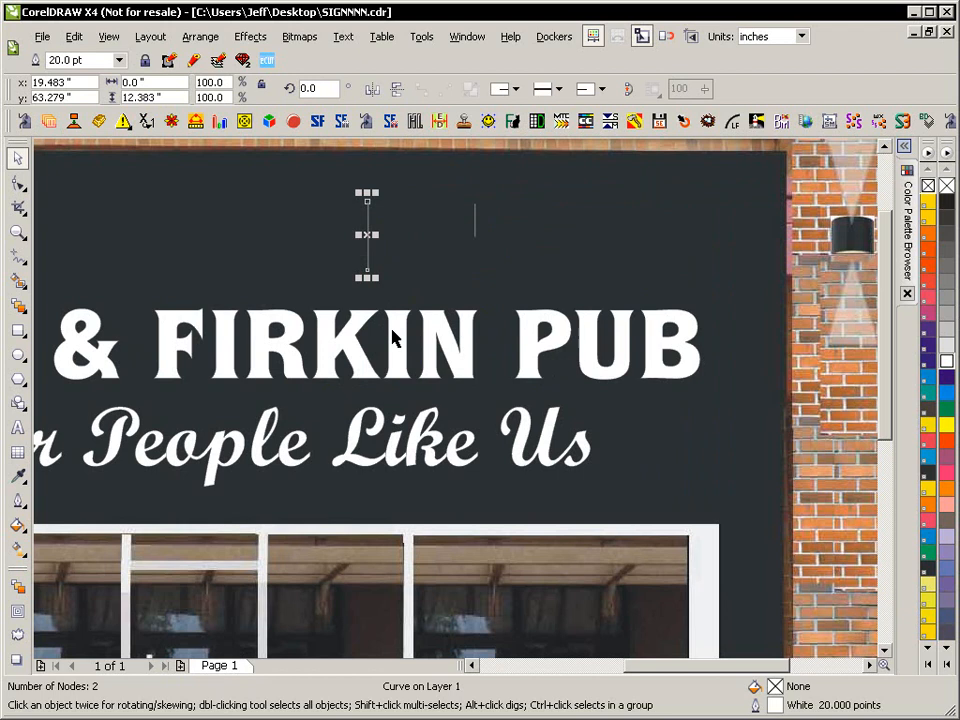
mouse_move(393, 376)
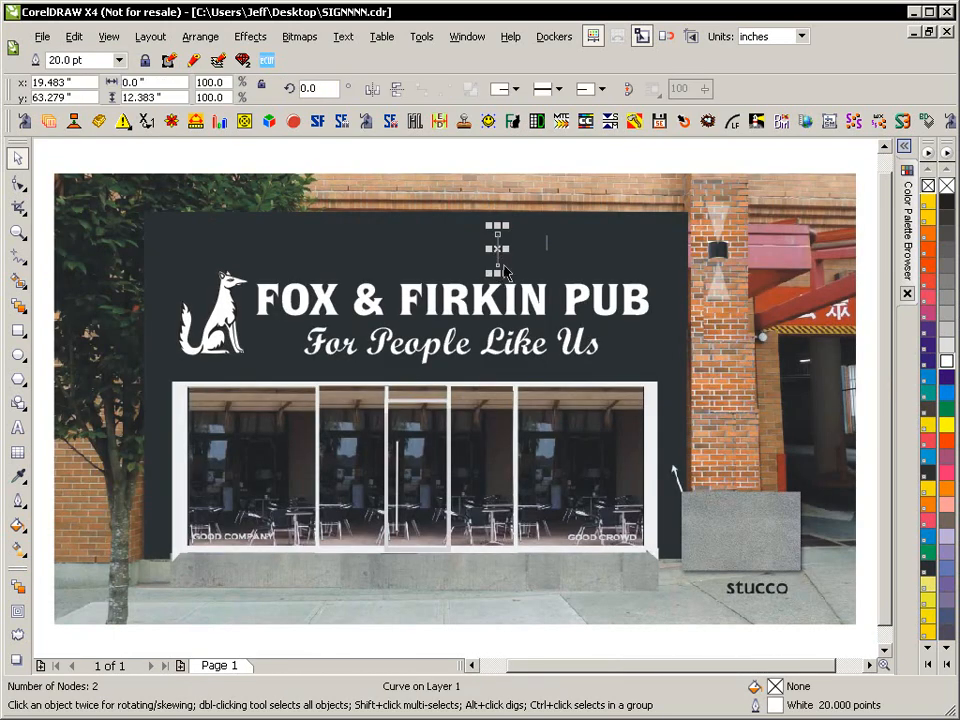
mouse_move(515, 305)
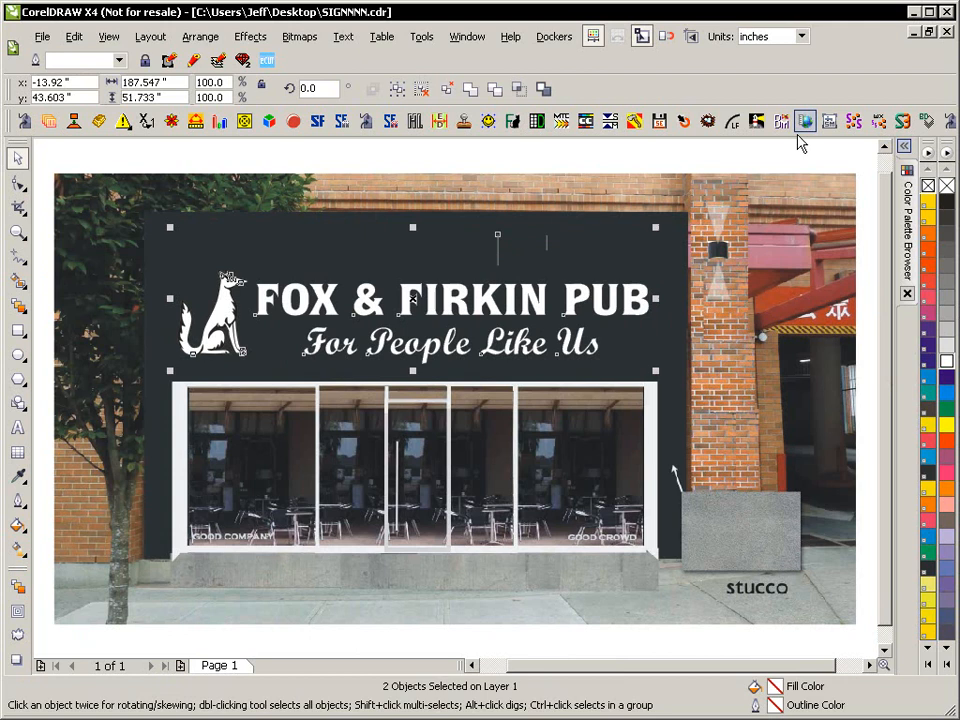
Run the AutoSize macro on the selected group and enter a 6-inch target size
left_click(805, 120)
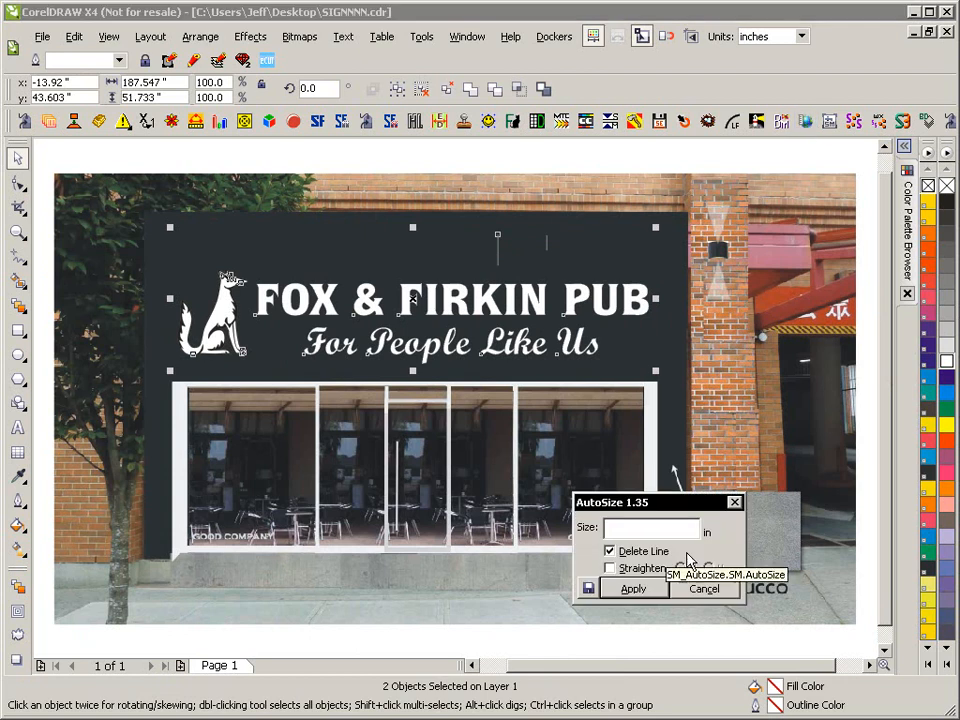
left_click(650, 530)
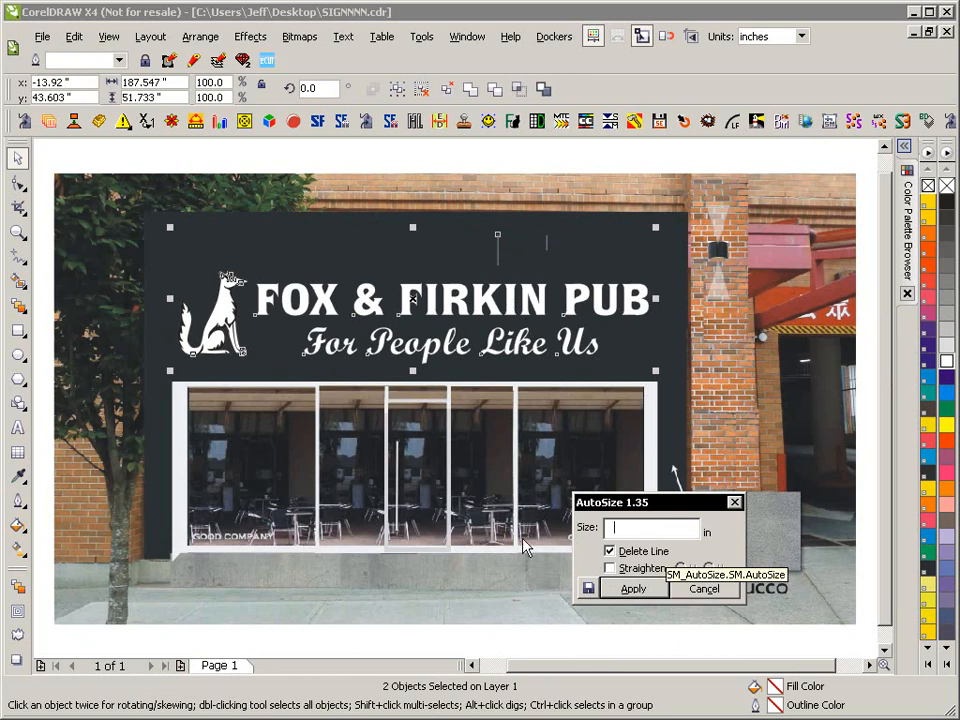
type("6")
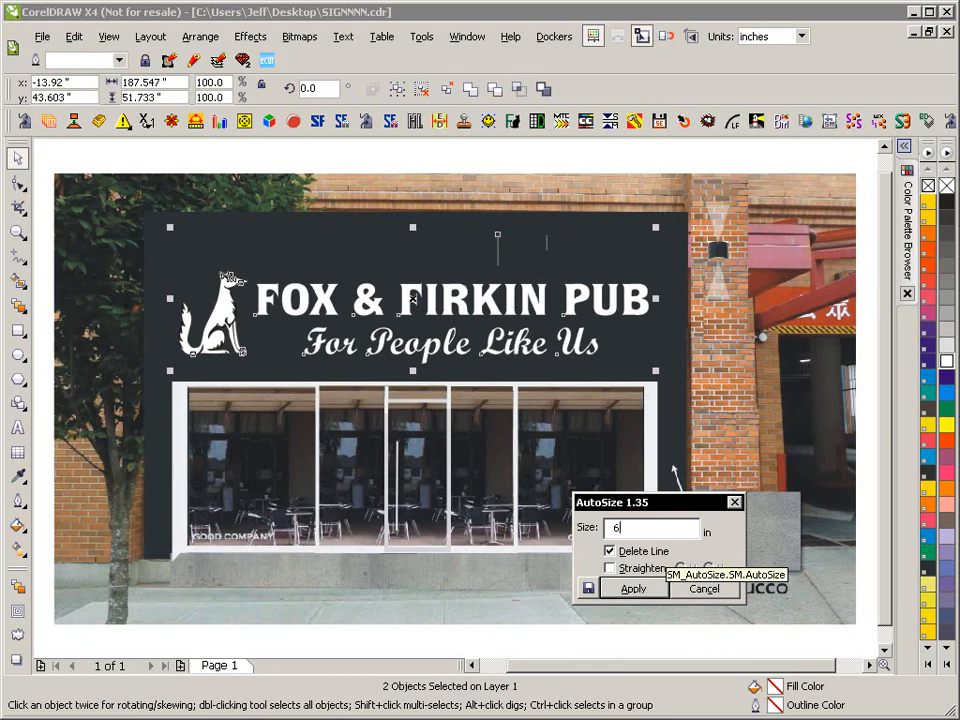
Apply AutoSize to scale the fox logo and lettering to 6 inches, centred above the windows
left_click(632, 588)
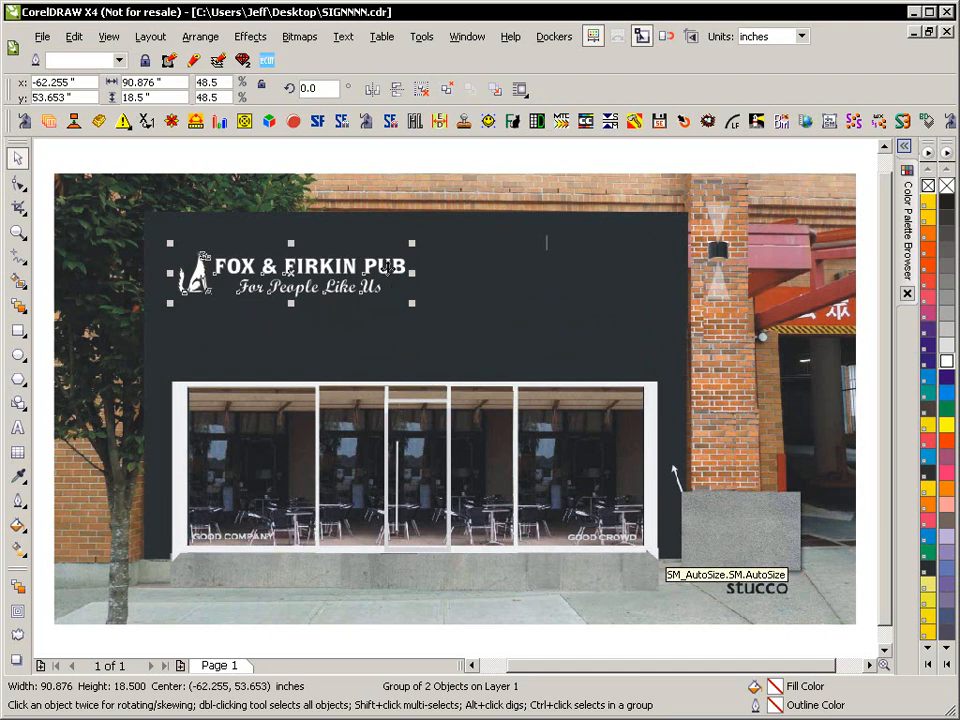
left_click_drag(290, 275, 435, 330)
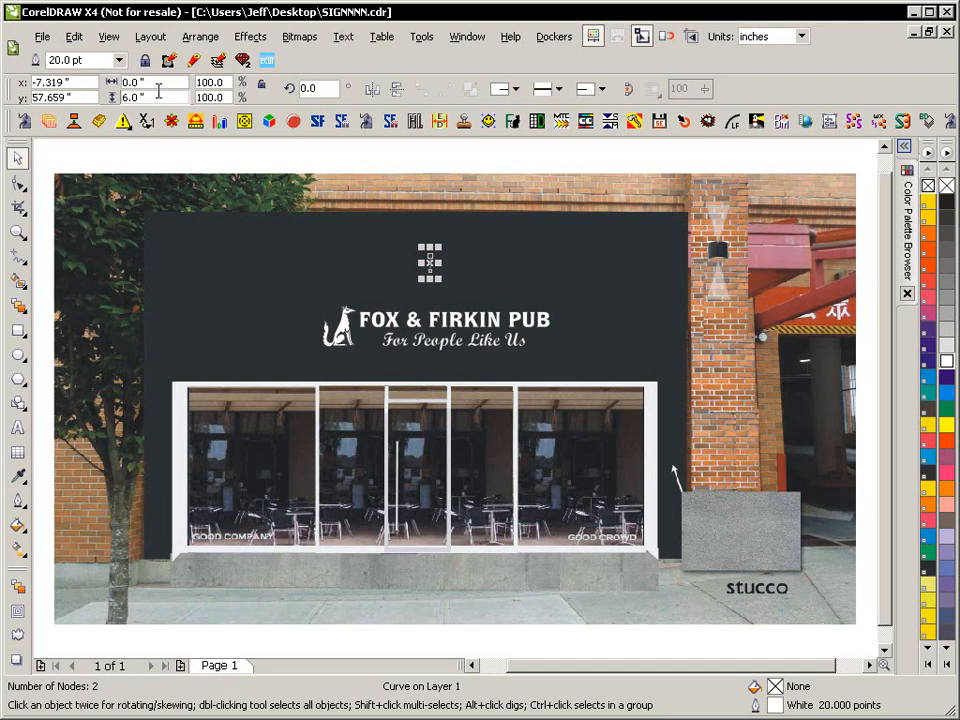
left_click(150, 97)
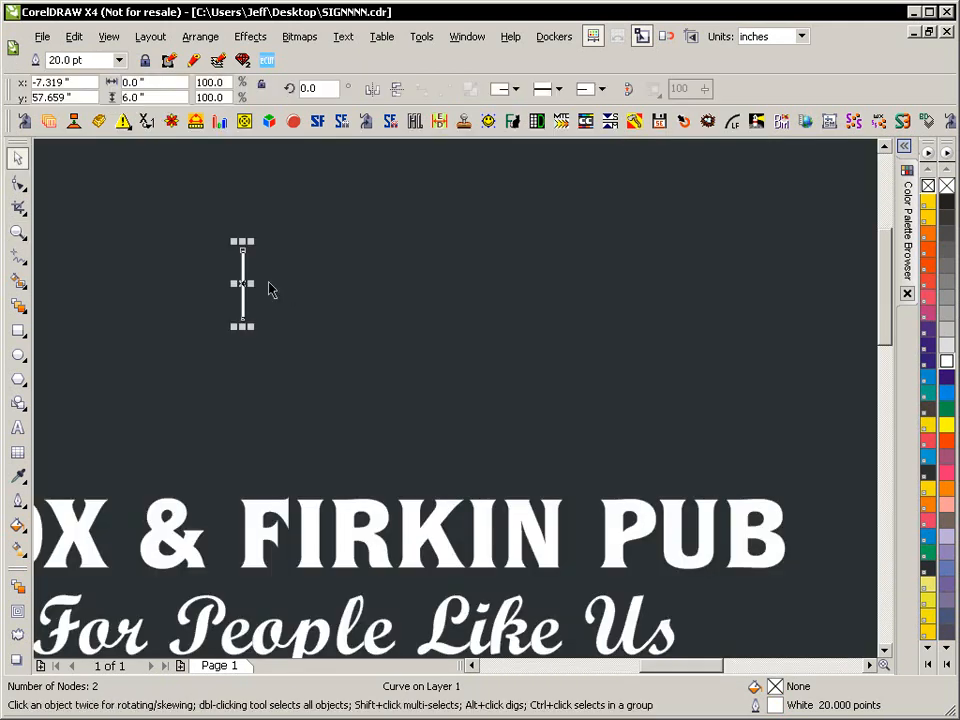
mouse_move(430, 550)
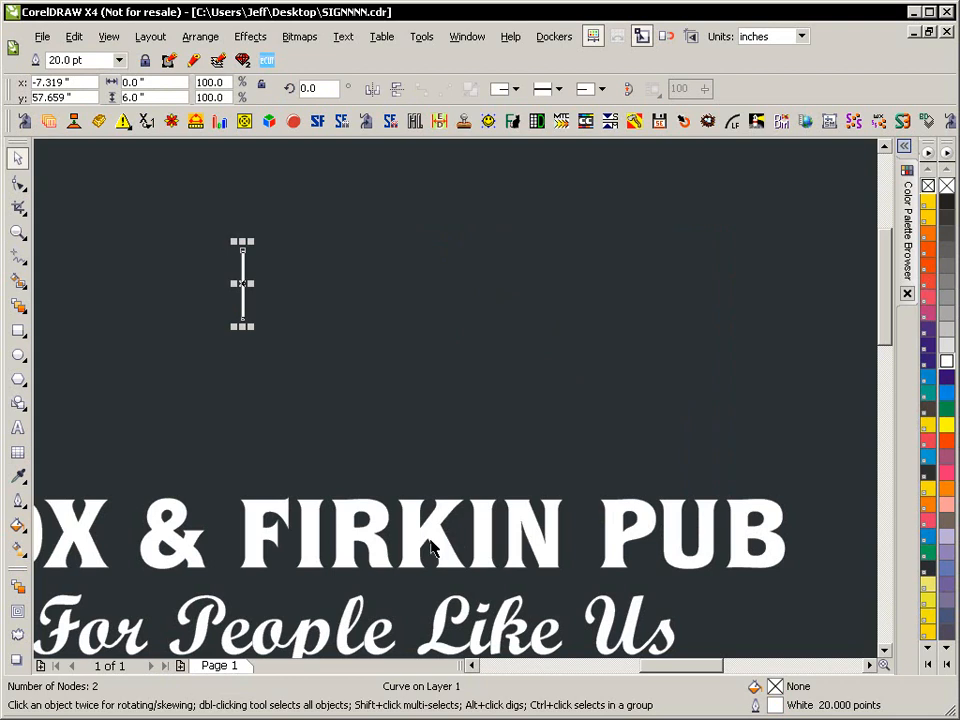